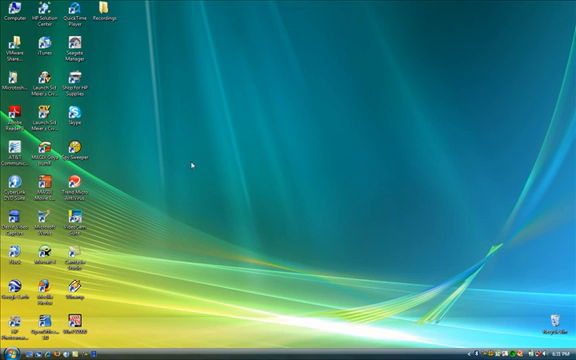
pyautogui.moveTo(150, 130)
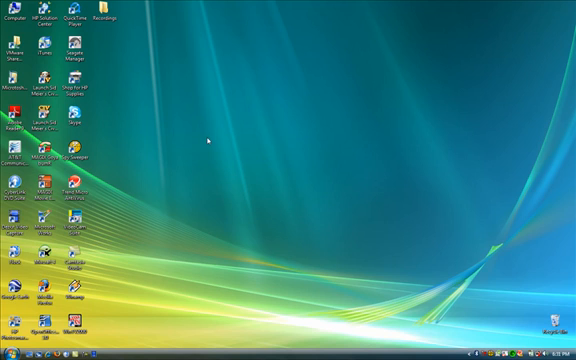
pyautogui.moveTo(118, 92)
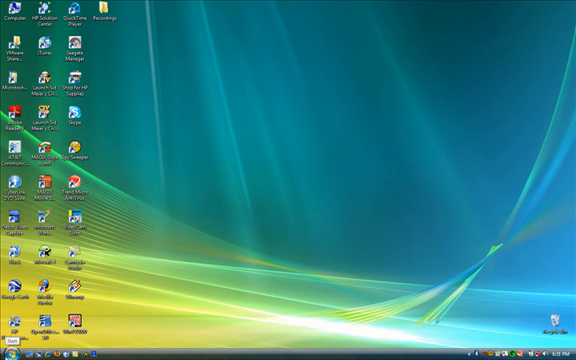
pyautogui.moveTo(258, 131)
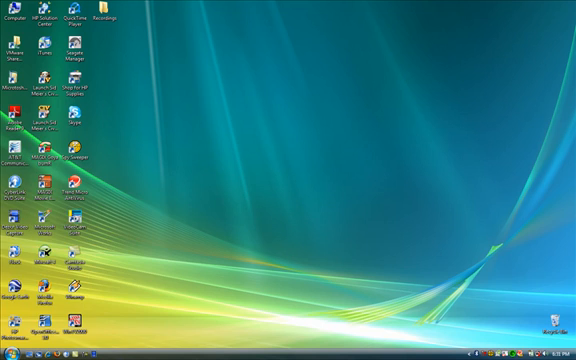
# Step: Open the Start menu showing pinned and recent programs
pyautogui.click(10, 352)
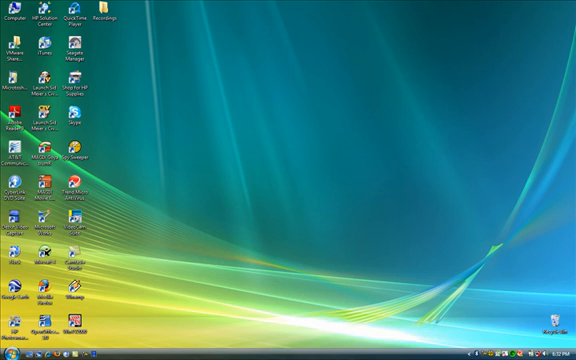
pyautogui.click(10, 353)
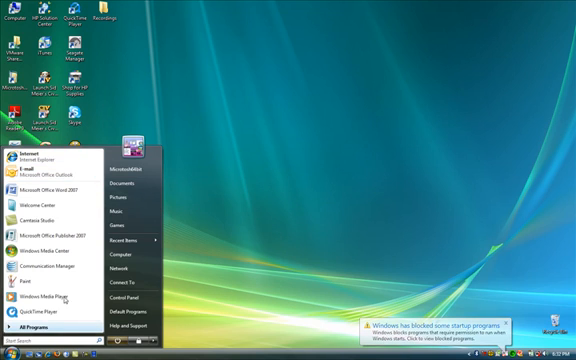
pyautogui.moveTo(20, 158)
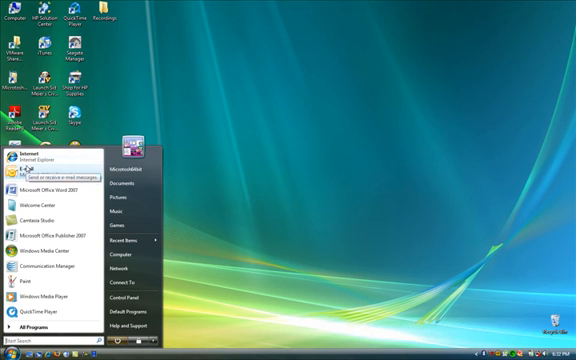
pyautogui.moveTo(40, 165)
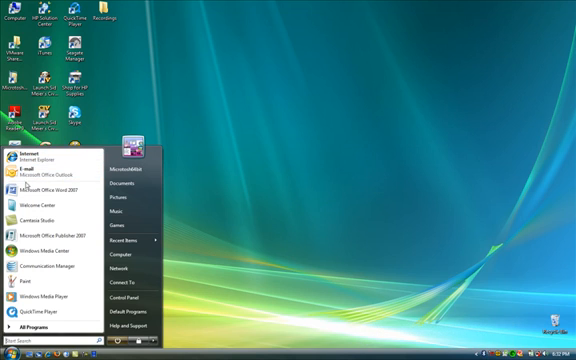
pyautogui.moveTo(40, 176)
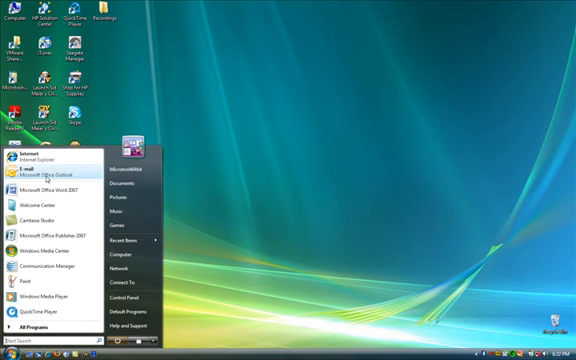
pyautogui.moveTo(40, 160)
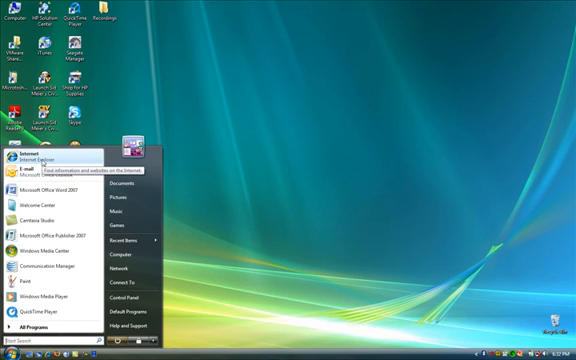
pyautogui.moveTo(30, 164)
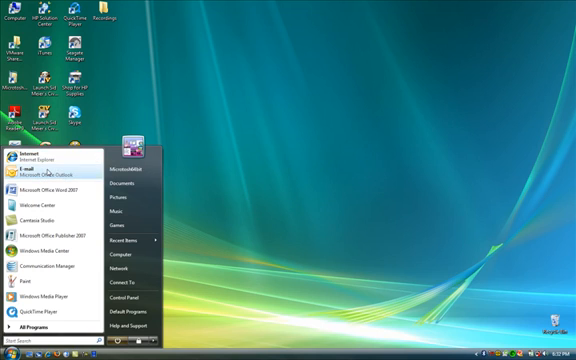
pyautogui.moveTo(50, 170)
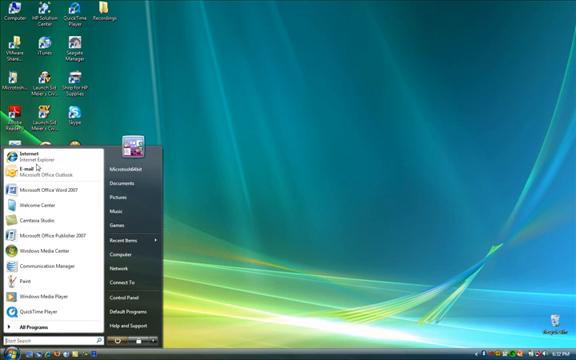
pyautogui.moveTo(30, 158)
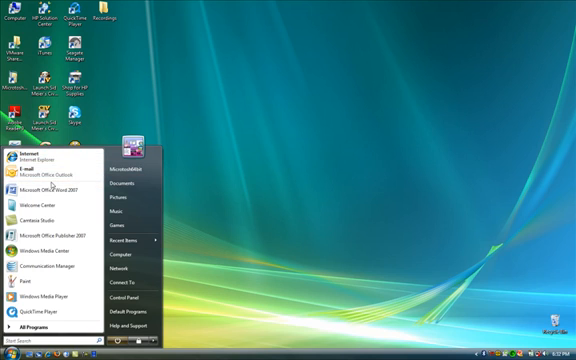
pyautogui.moveTo(40, 220)
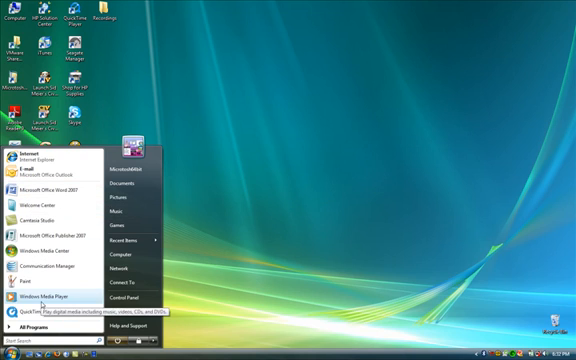
pyautogui.moveTo(45, 190)
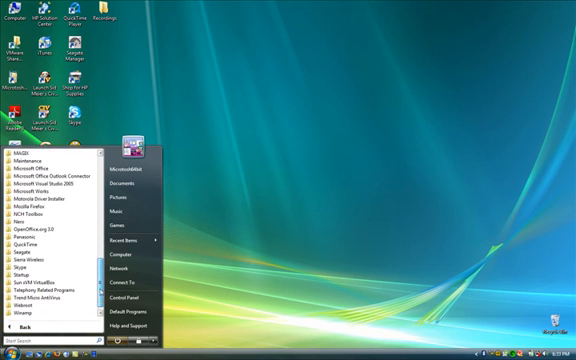
# Step: Scroll up and down through the All Programs list to locate the Nero folder
pyautogui.scroll(3)
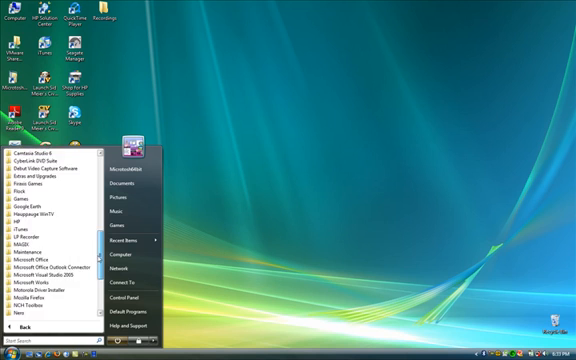
pyautogui.scroll(-3)
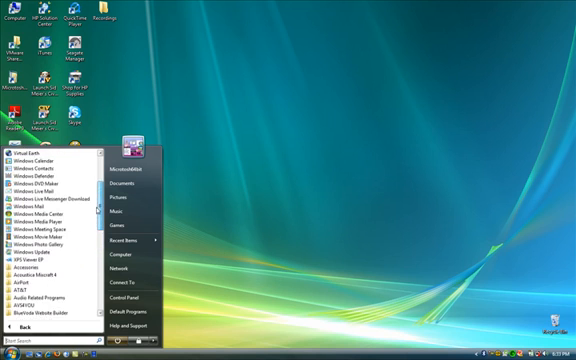
pyautogui.scroll(3)
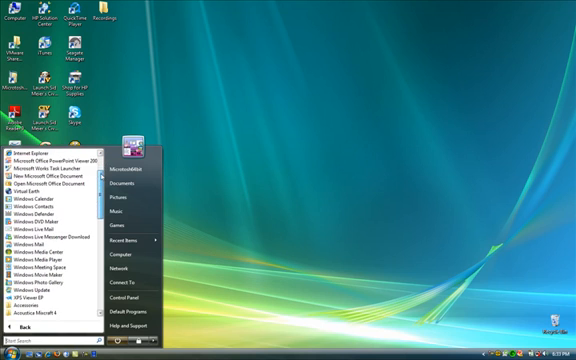
pyautogui.scroll(-3)
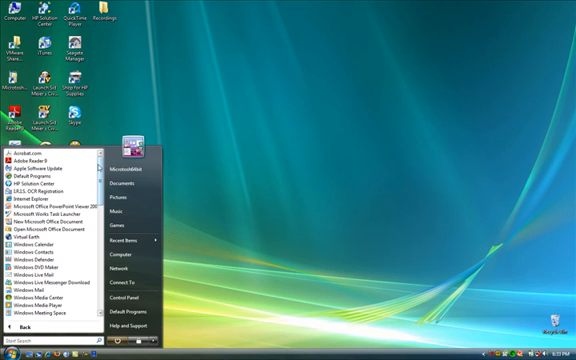
pyautogui.scroll(-3)
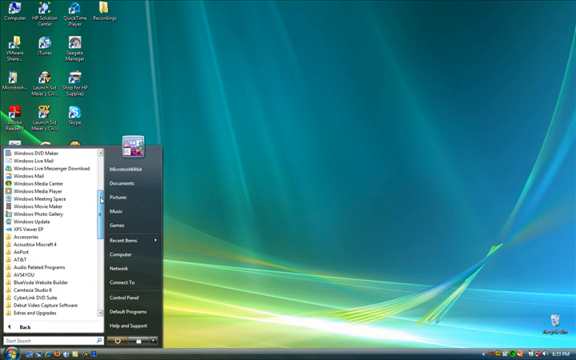
pyautogui.scroll(-3)
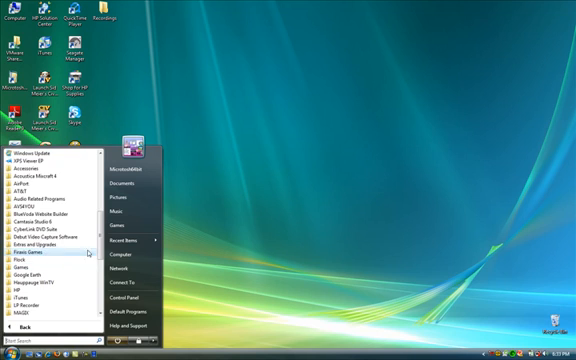
pyautogui.scroll(-3)
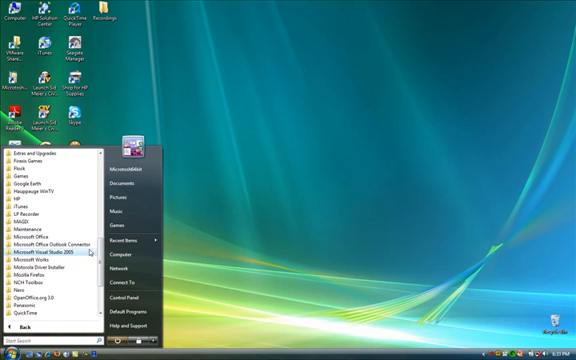
pyautogui.moveTo(35, 228)
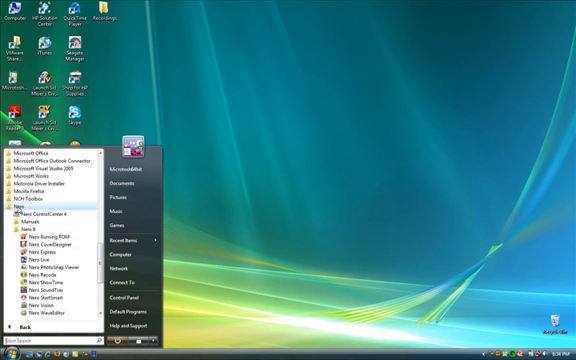
pyautogui.scroll(3)
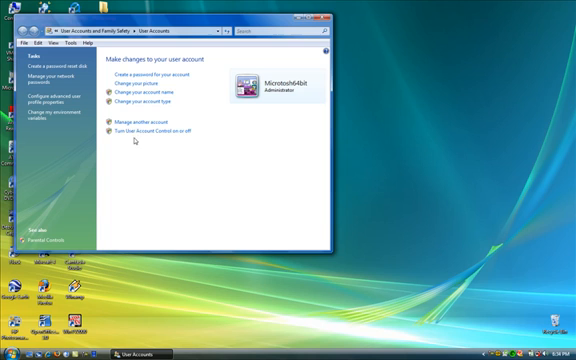
pyautogui.moveTo(231, 81)
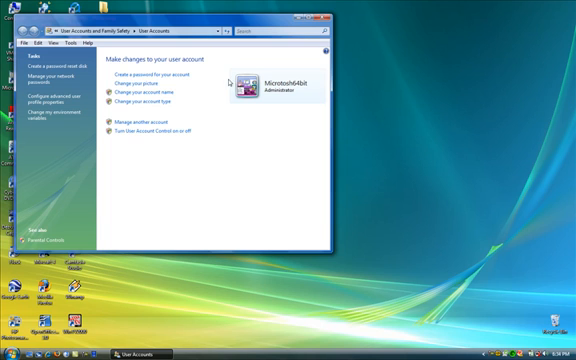
pyautogui.moveTo(226, 83)
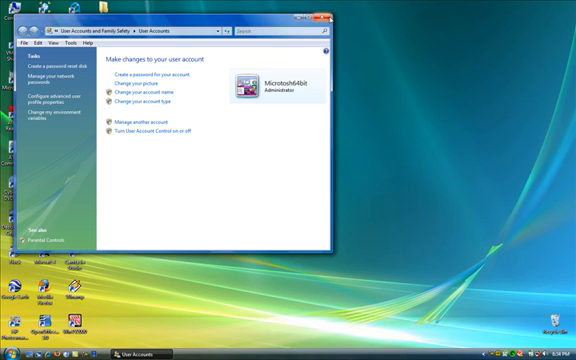
# Step: Close User Accounts, returning to the open Start menu
pyautogui.click(12, 352)
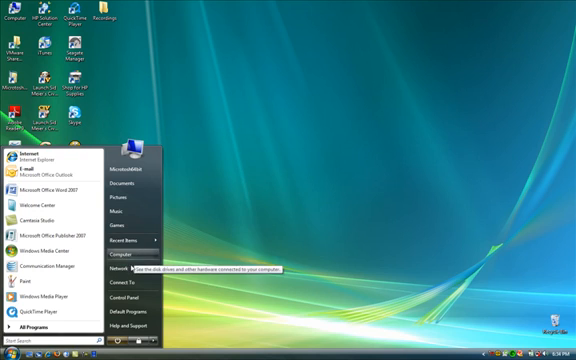
pyautogui.moveTo(124, 283)
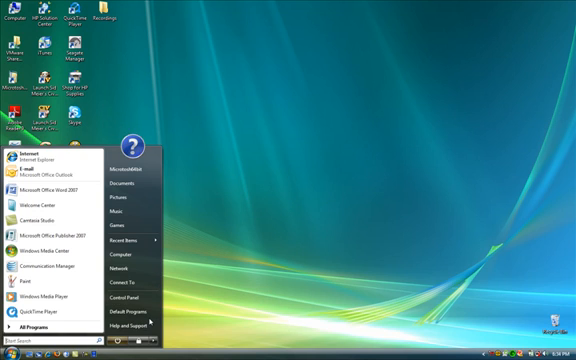
pyautogui.moveTo(124, 312)
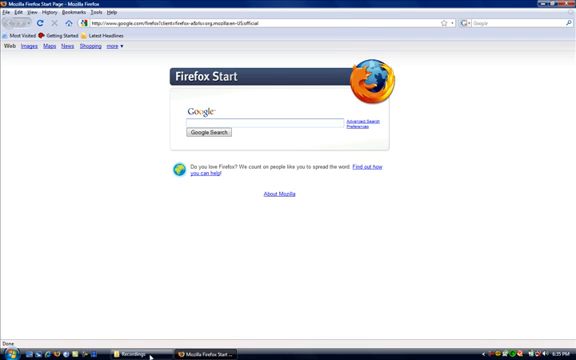
# Step: Bring the Recordings folder window in front of Firefox
pyautogui.click(130, 352)
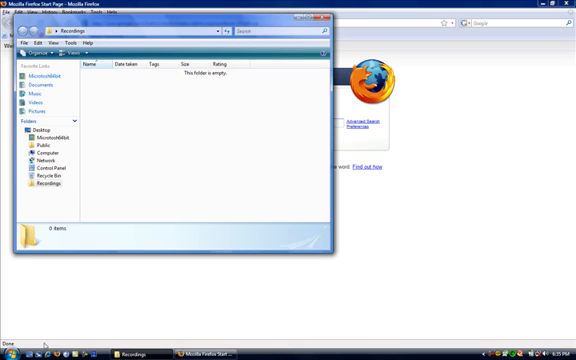
pyautogui.moveTo(56, 318)
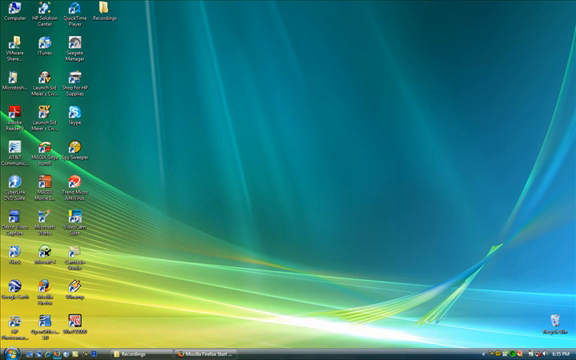
# Step: Restore the Recordings folder window in front of Firefox
pyautogui.doubleClick(121, 17)
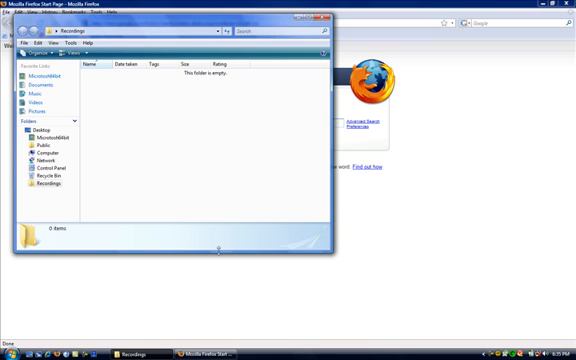
pyautogui.moveTo(230, 351)
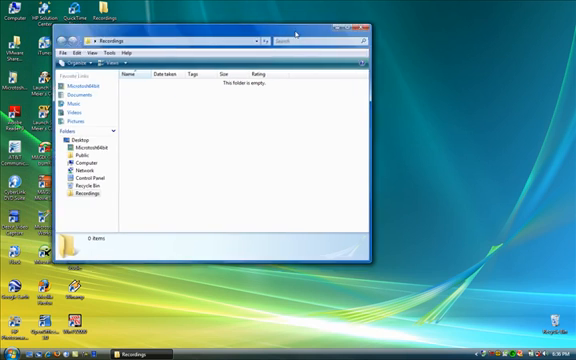
# Step: Close the Recordings window, then try a search inside the folder
pyautogui.click(355, 19)
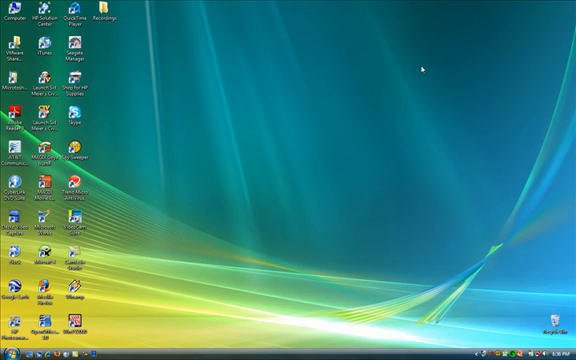
pyautogui.moveTo(419, 68)
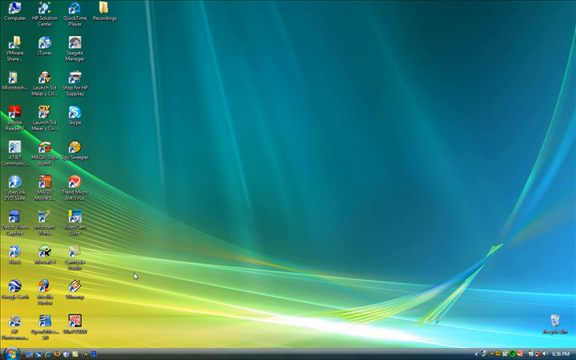
pyautogui.moveTo(290, 32)
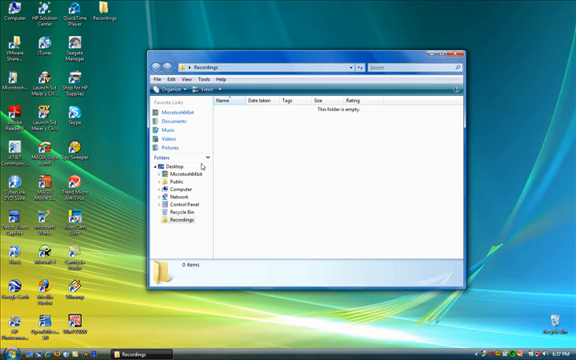
pyautogui.moveTo(247, 160)
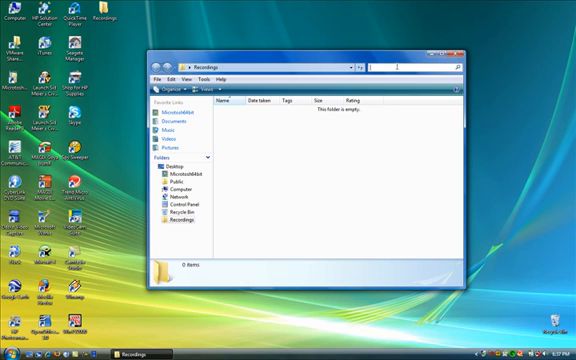
pyautogui.click(458, 62)
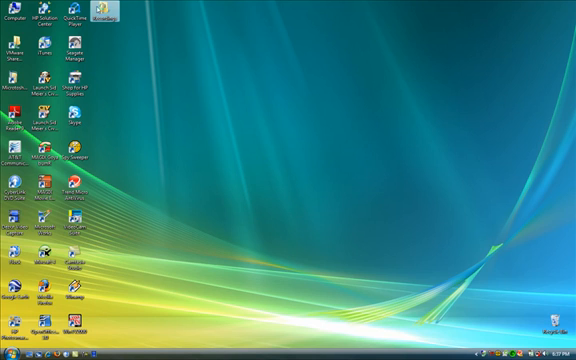
# Step: Reopen the Recordings folder from its desktop icon
pyautogui.doubleClick(117, 17)
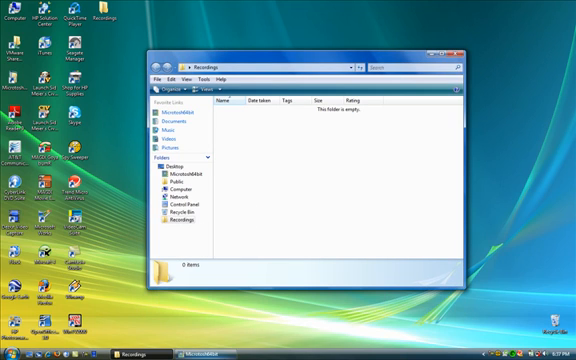
pyautogui.moveTo(237, 335)
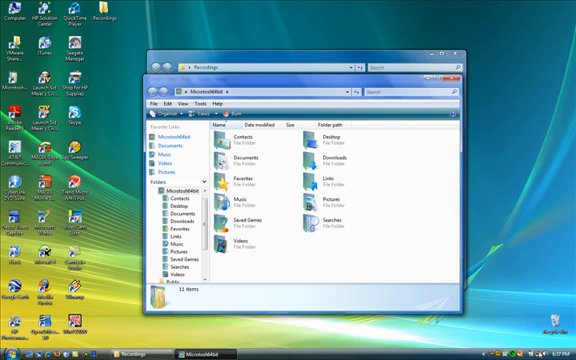
pyautogui.click(556, 340)
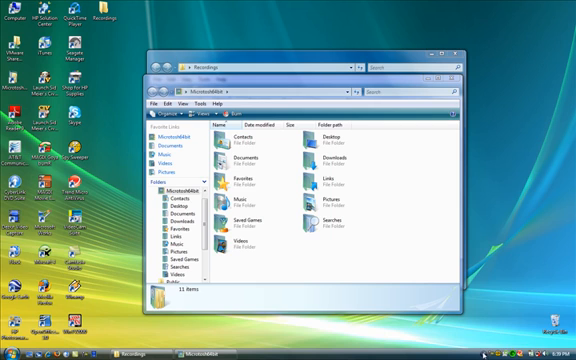
pyautogui.moveTo(519, 351)
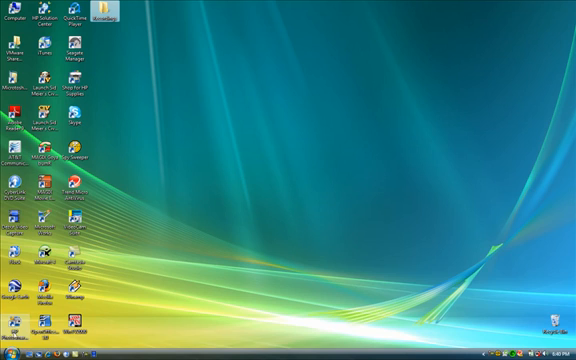
pyautogui.moveTo(216, 147)
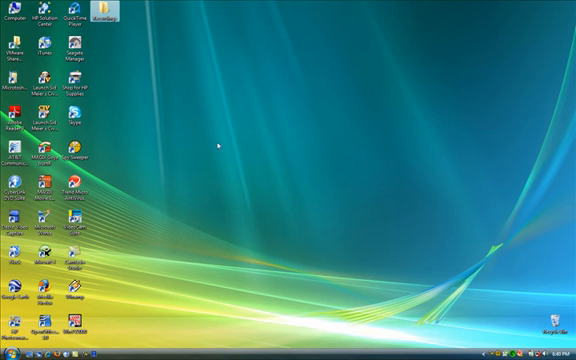
pyautogui.moveTo(216, 271)
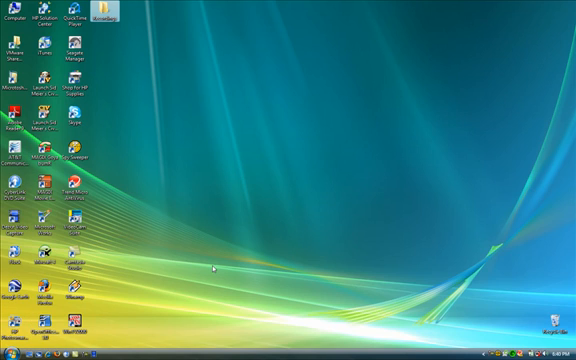
# Step: Deselect on the empty desktop and reopen the Recordings folder from its icon
pyautogui.click(78, 48)
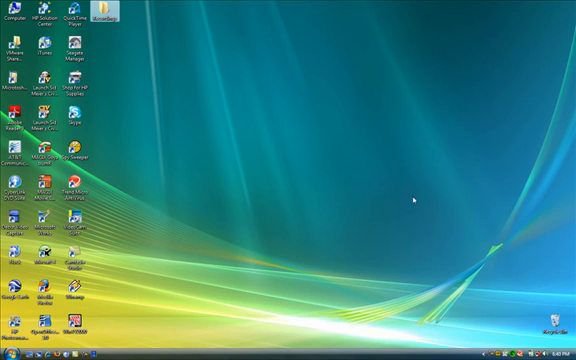
pyautogui.moveTo(318, 181)
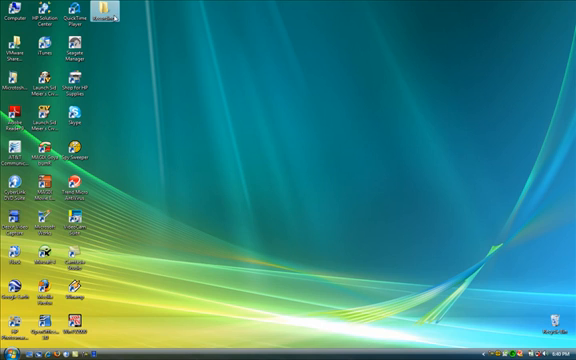
pyautogui.doubleClick(105, 18)
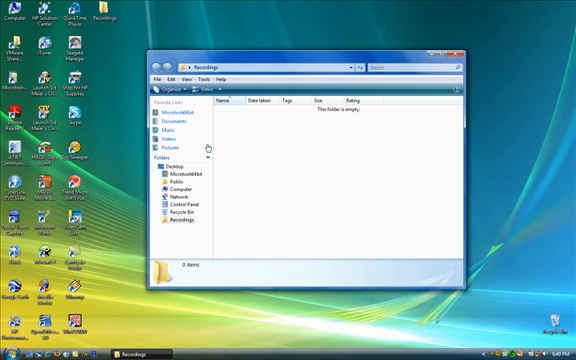